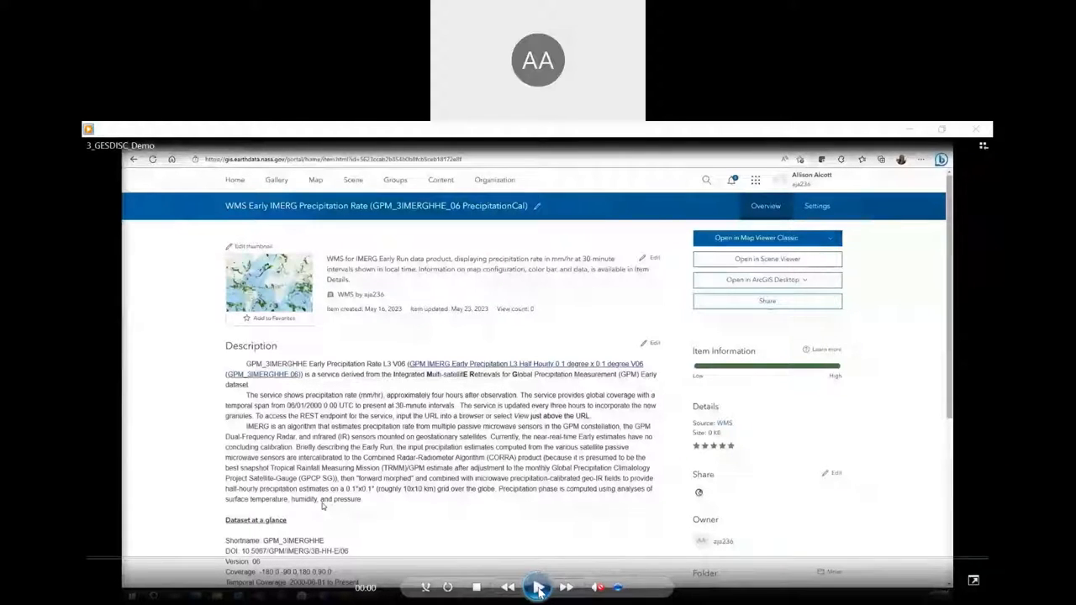
# Review the Early IMERG Precipitation Rate item's overview and scroll to its dataset details and terms
pyautogui.click(537, 586)
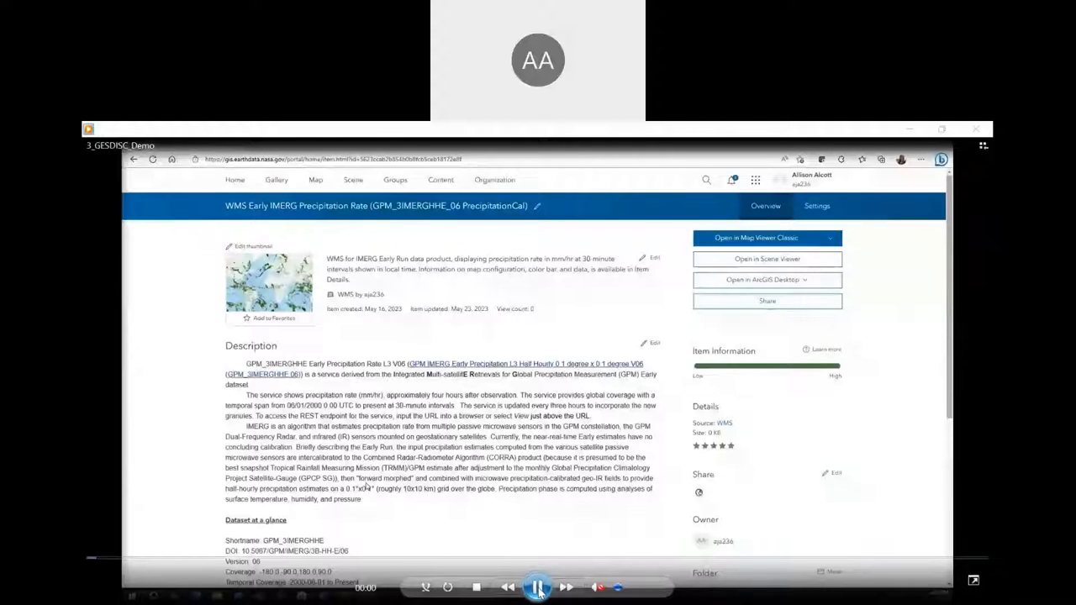
pyautogui.click(538, 587)
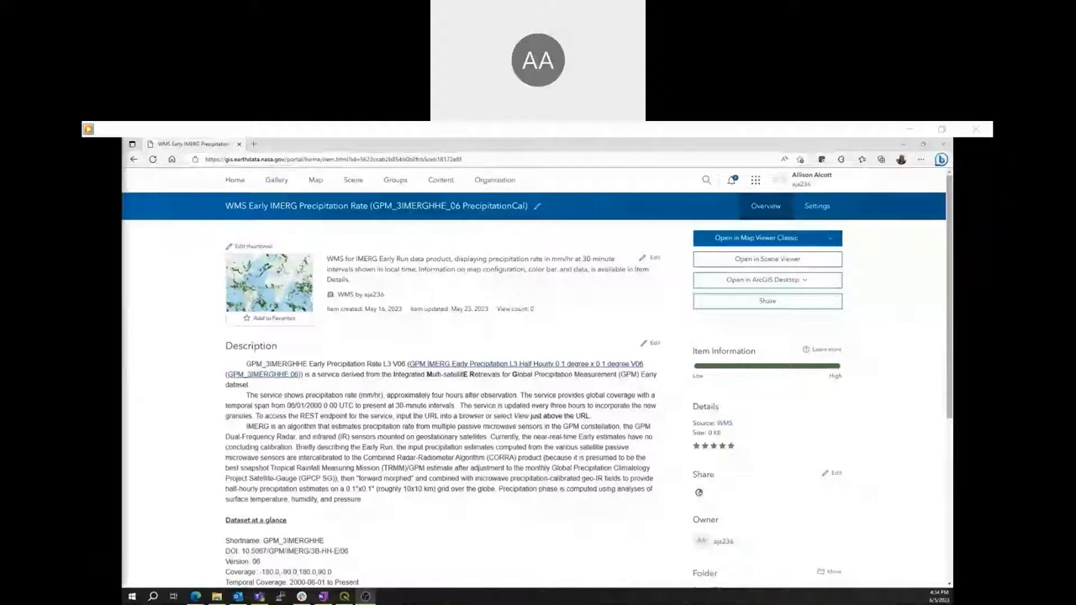
pyautogui.moveTo(479, 286)
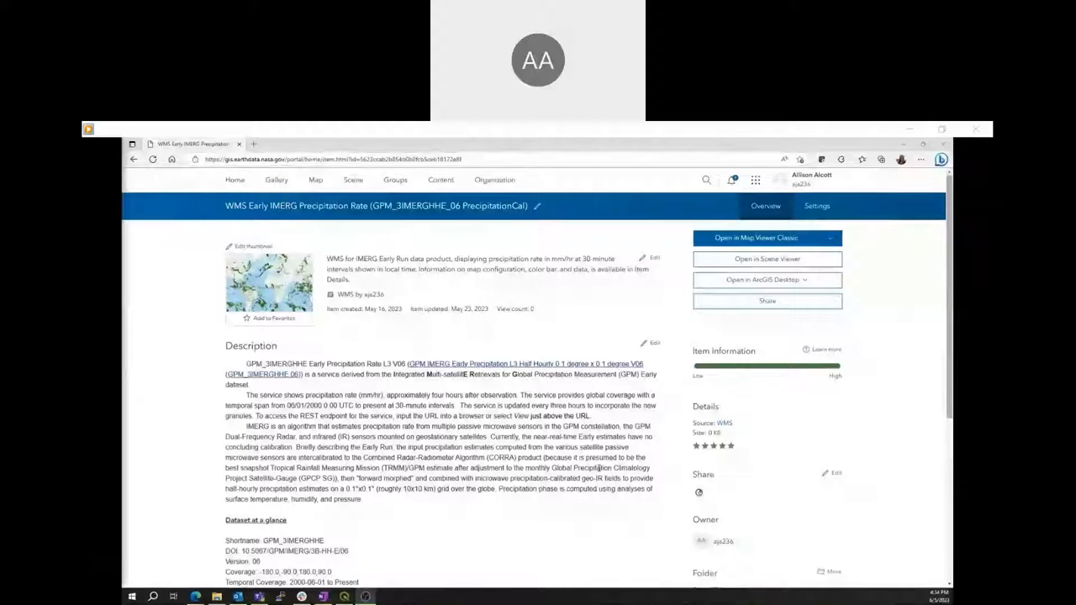
pyautogui.scroll(-3)
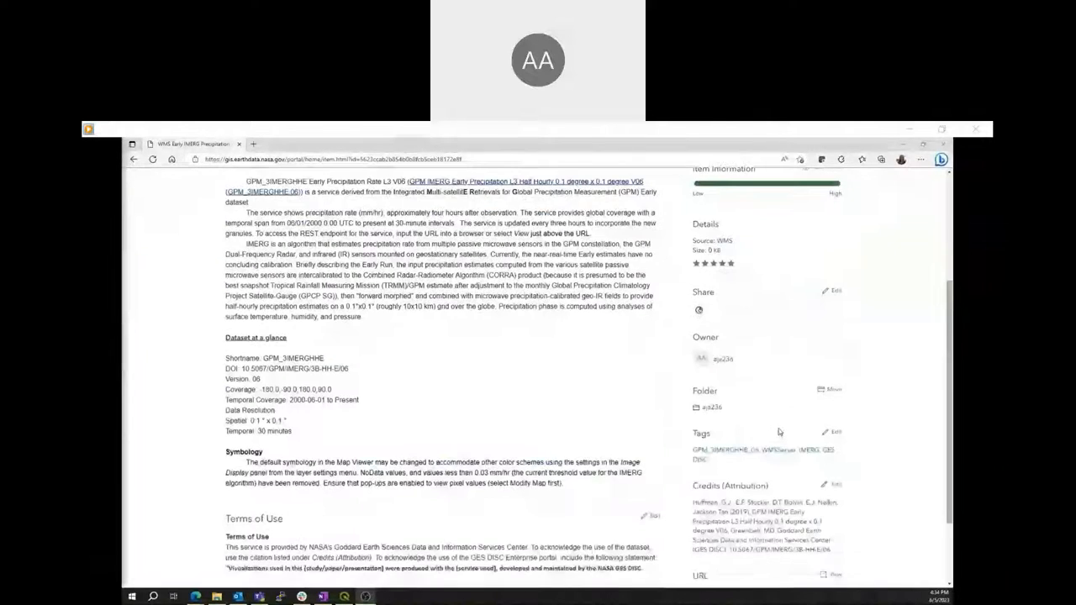
pyautogui.scroll(-3)
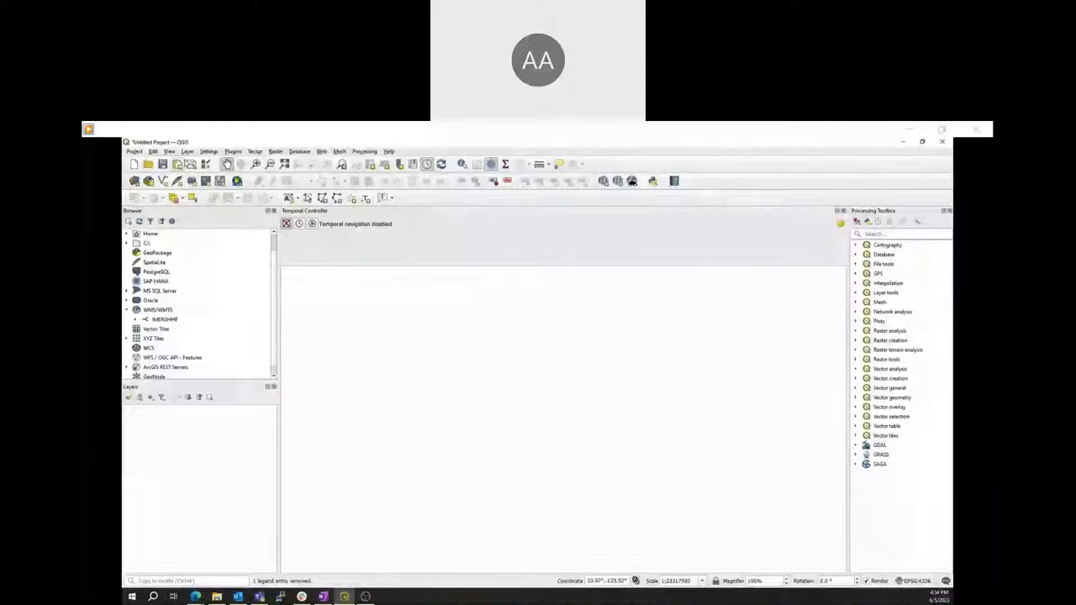
# Create a new WMS/WMTS connection for the IMERG early precipitation service and close the Data Source Manager
pyautogui.click(187, 151)
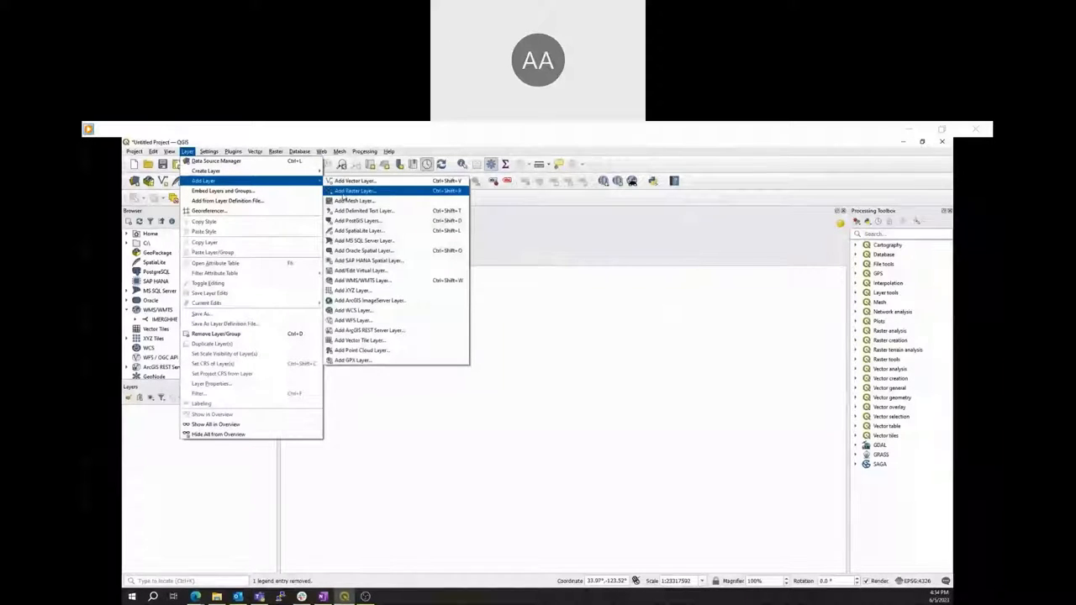
pyautogui.moveTo(361, 279)
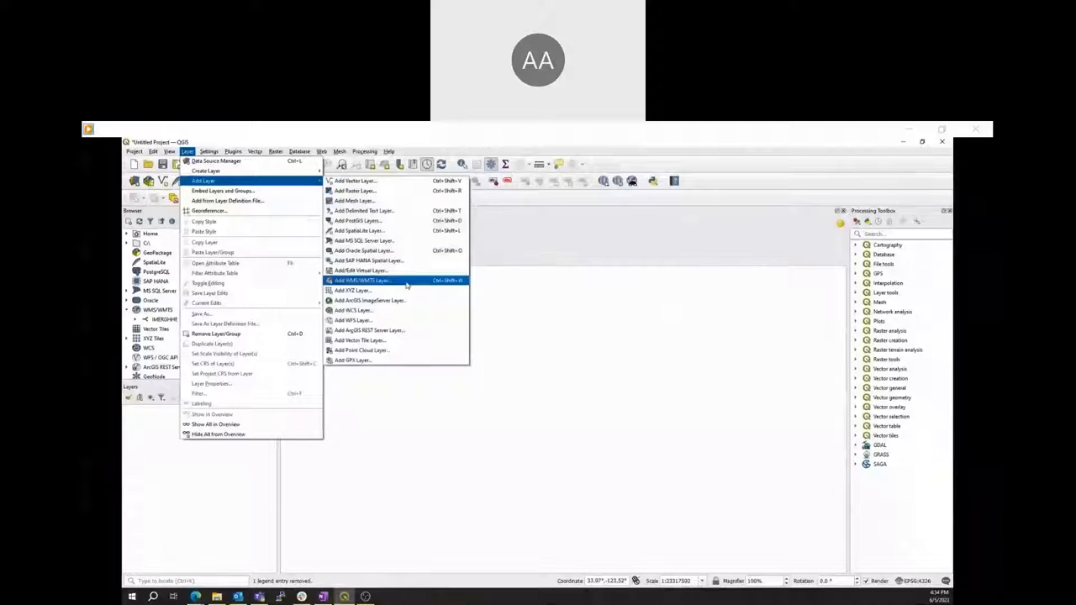
pyautogui.click(362, 279)
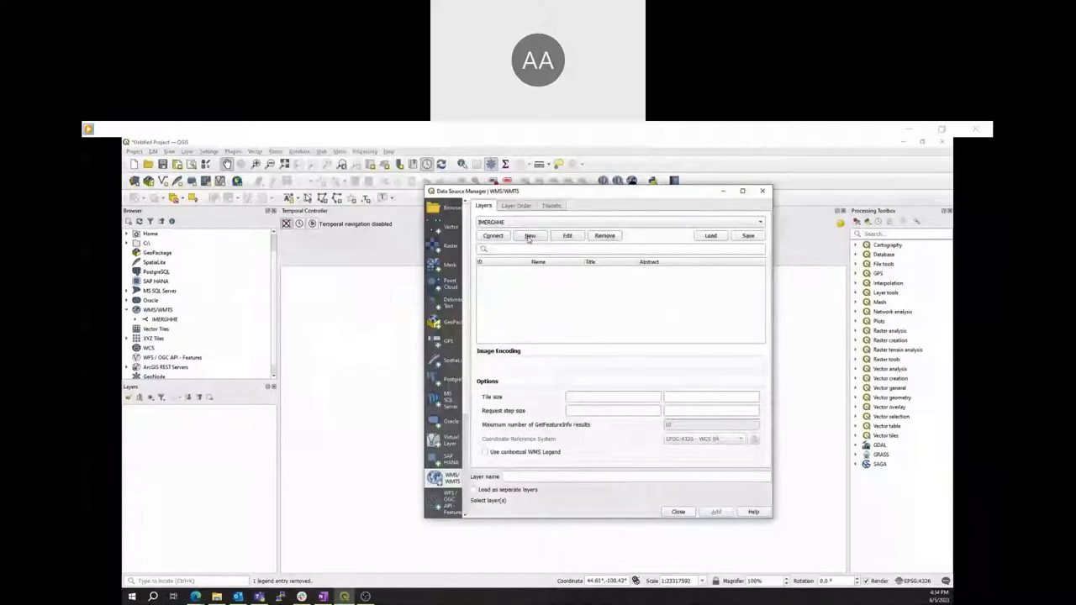
pyautogui.click(529, 235)
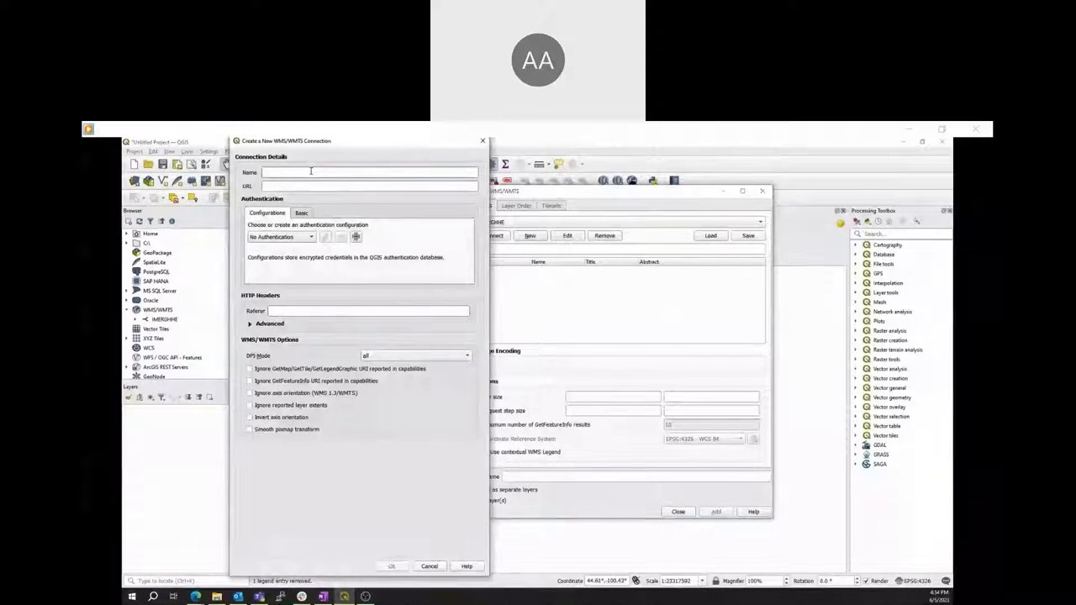
pyautogui.write('QGIS_WM')
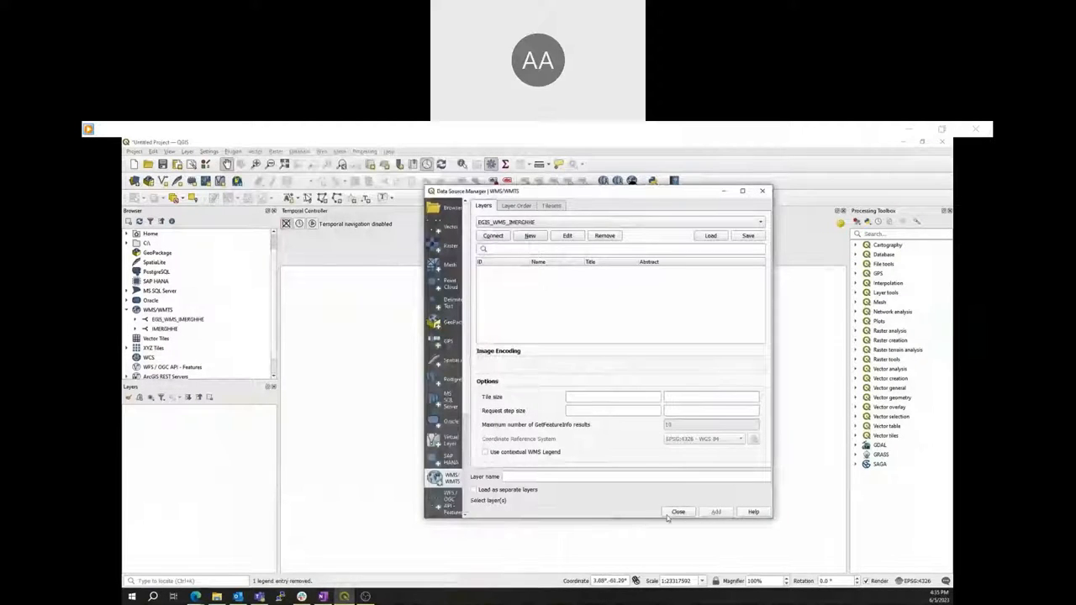
pyautogui.click(679, 511)
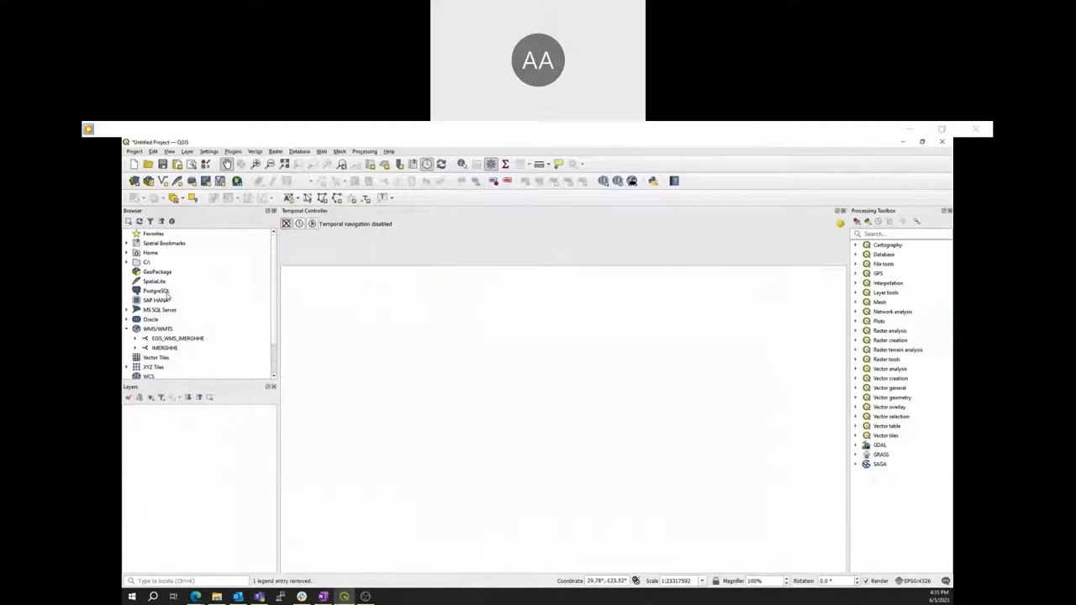
# Expand the GSS_WMS_IMERGHHE connection in the Browser and add its GPM IMERG precipitation layer to the map
pyautogui.scroll(-3)
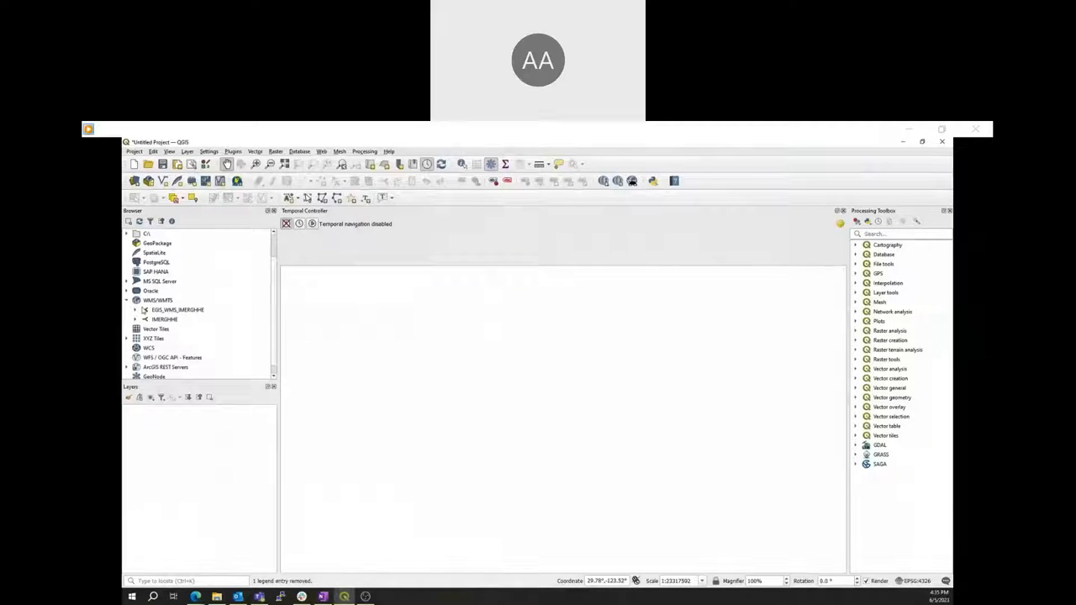
pyautogui.click(135, 309)
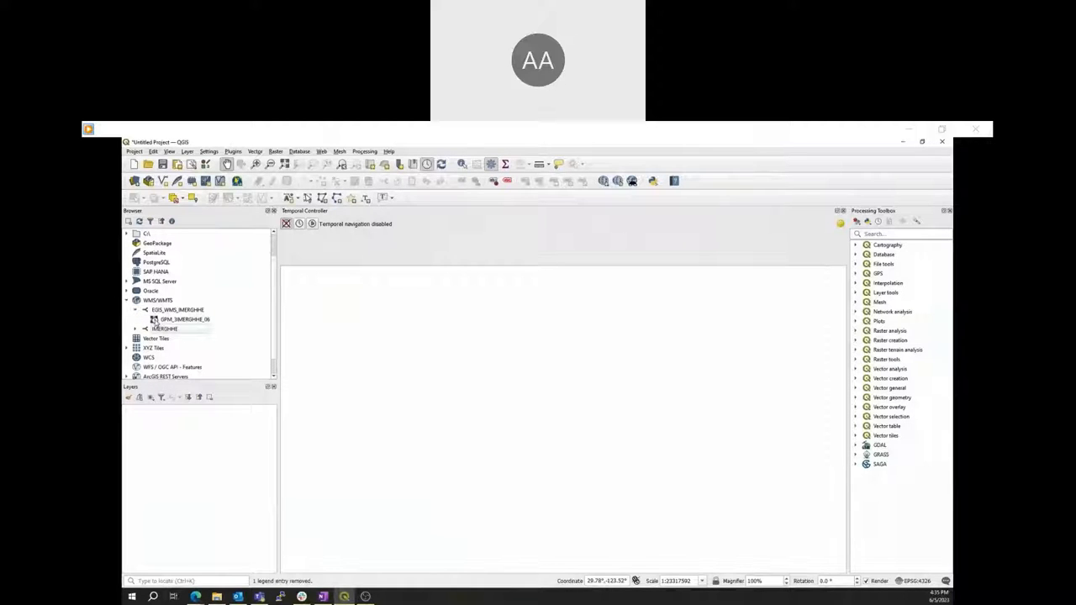
pyautogui.doubleClick(182, 319)
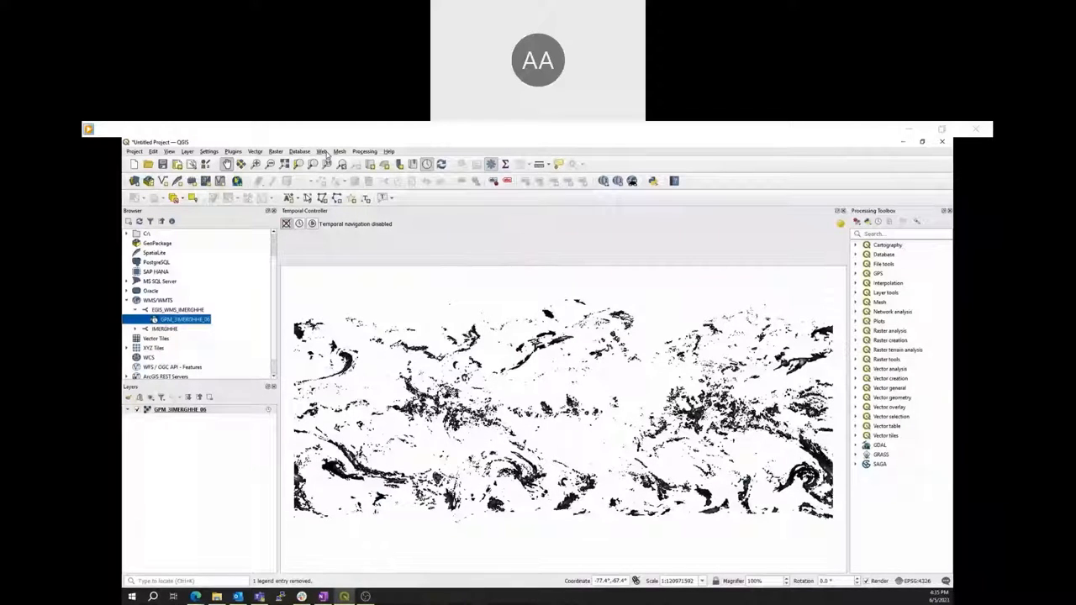
pyautogui.click(321, 151)
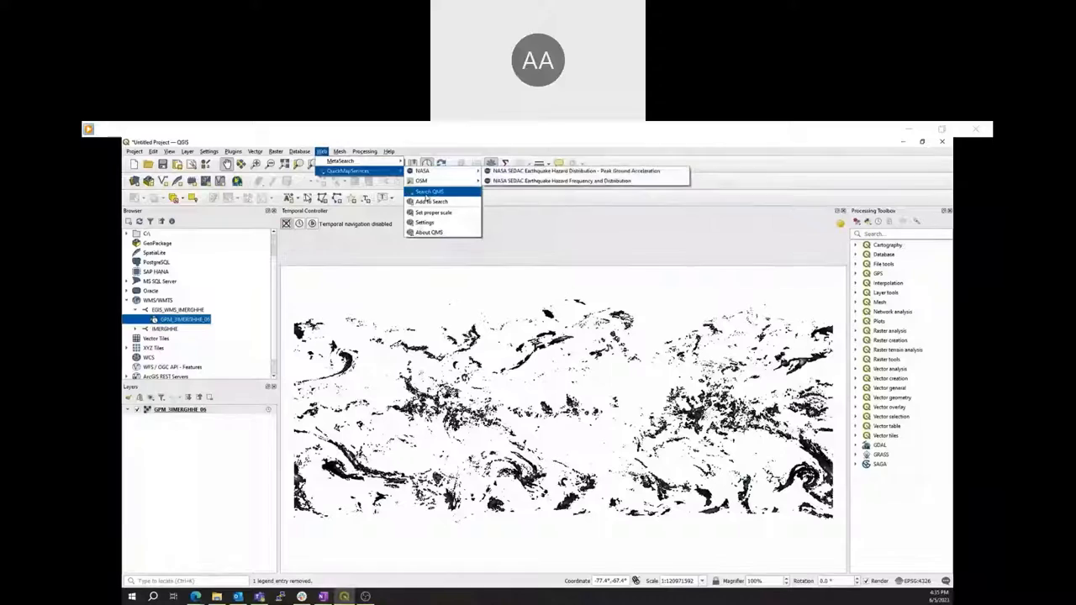
# Add the ESRI World Topo basemap via QuickMapServices under the IMERG layer and enable the temporal controller
pyautogui.click(428, 191)
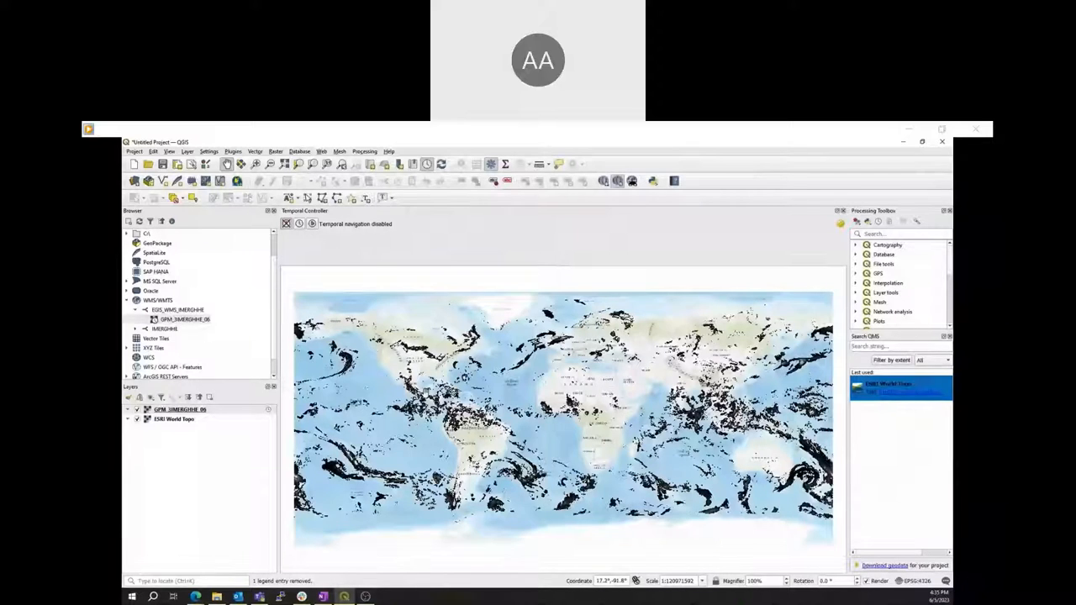
pyautogui.scroll(3)
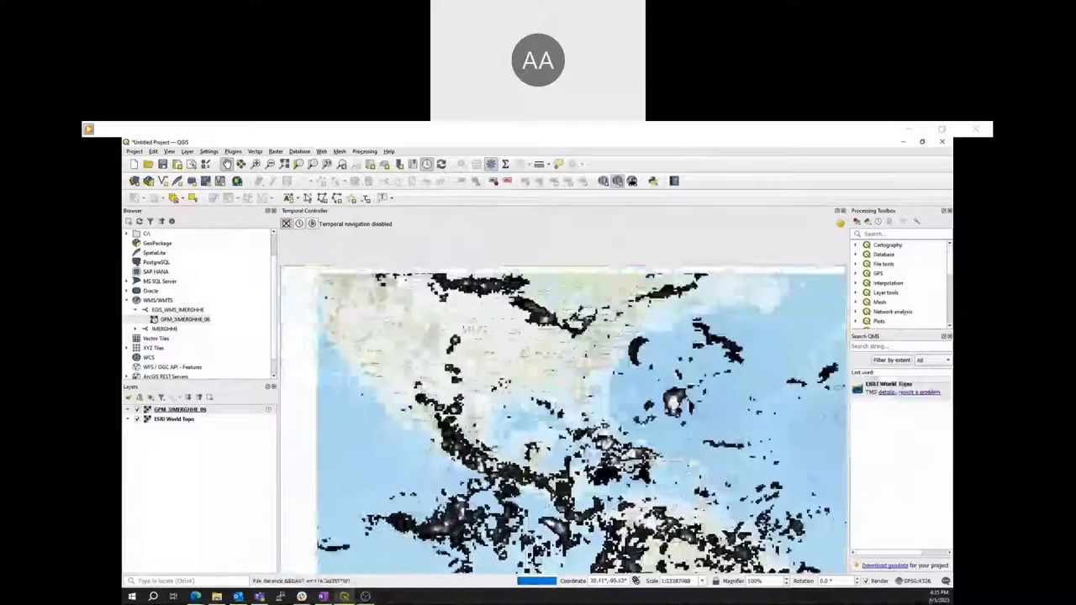
pyautogui.click(312, 224)
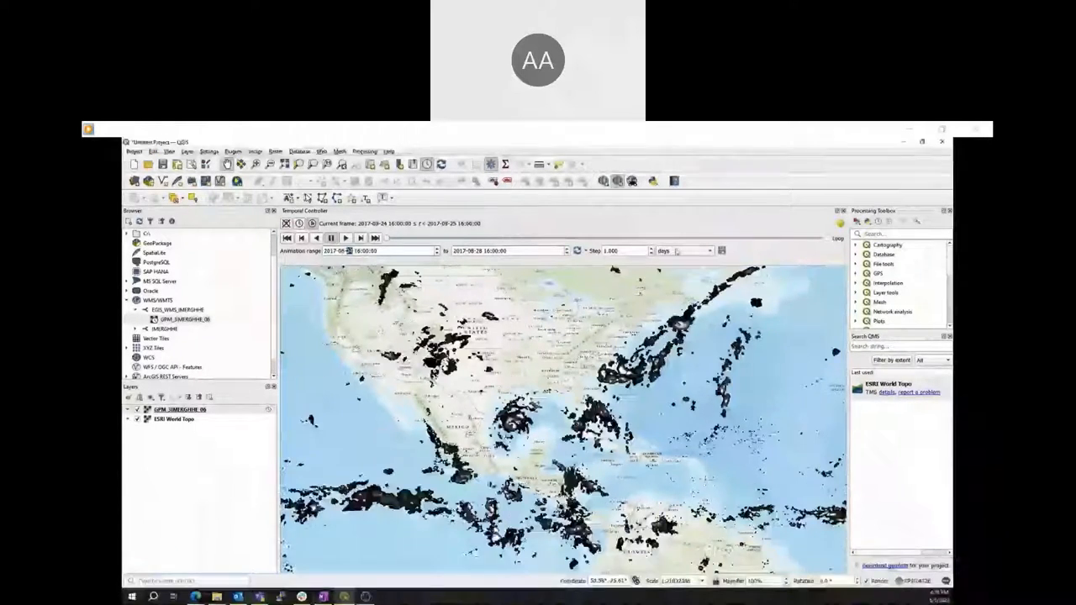
# Set the animation step unit to days and play the precipitation animation across the Harvey dates
pyautogui.click(681, 250)
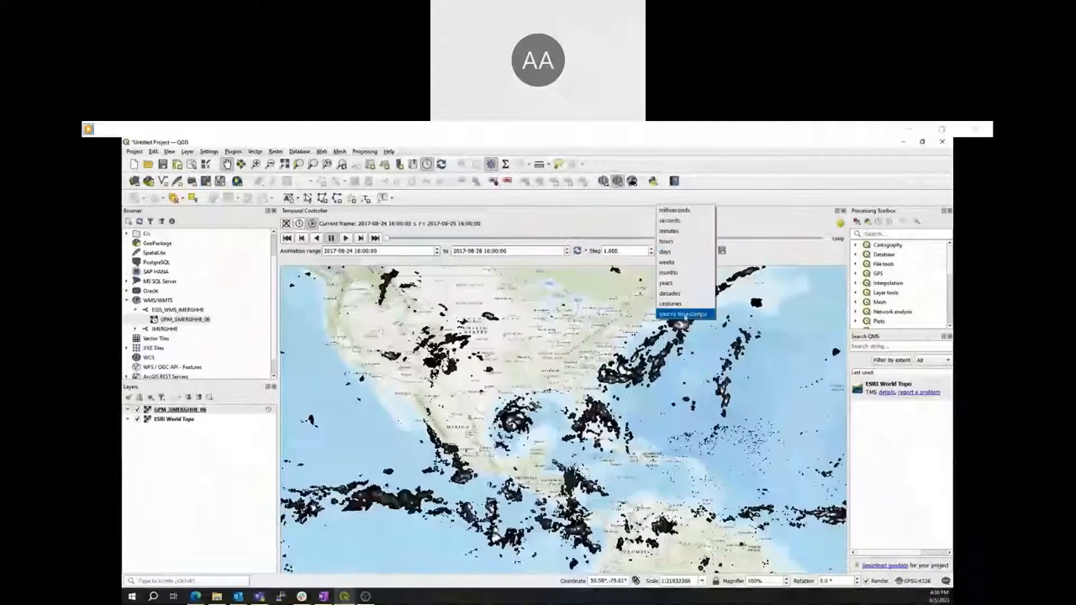
pyautogui.click(664, 252)
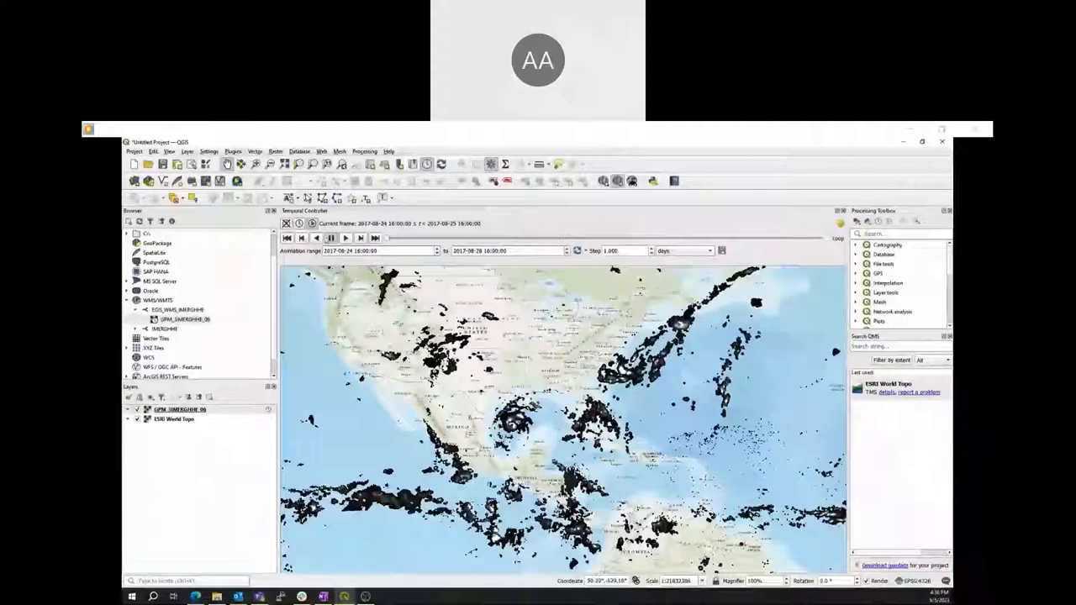
pyautogui.click(346, 238)
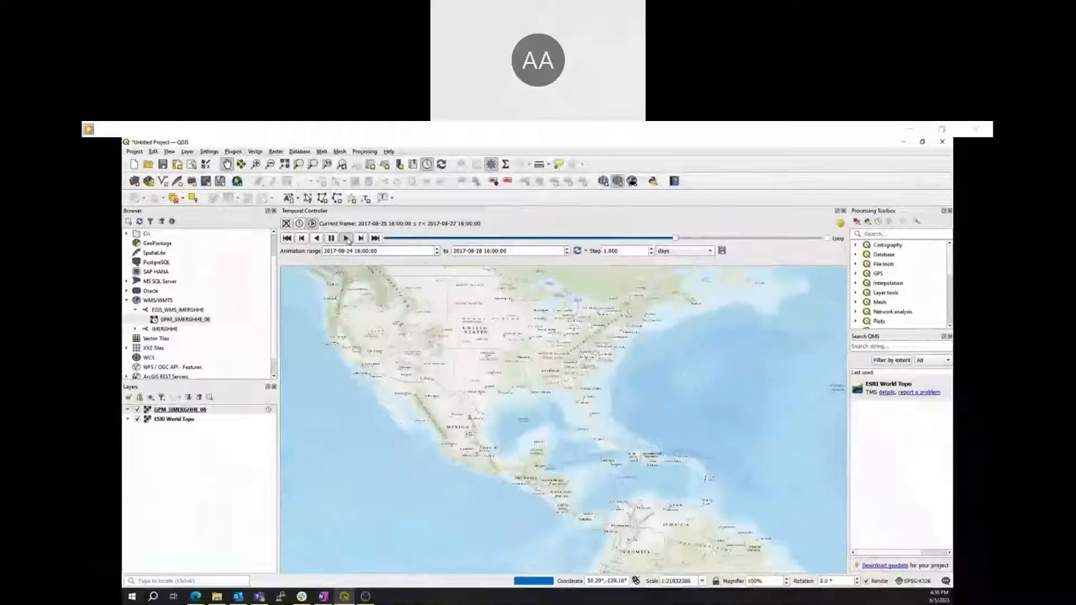
pyautogui.click(330, 239)
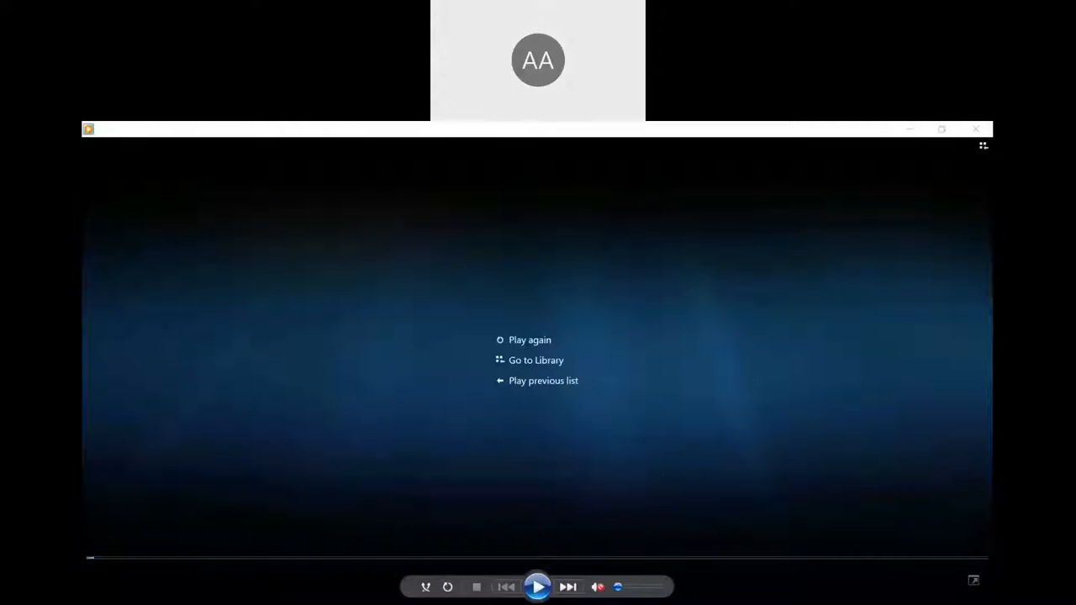
pyautogui.moveTo(178, 394)
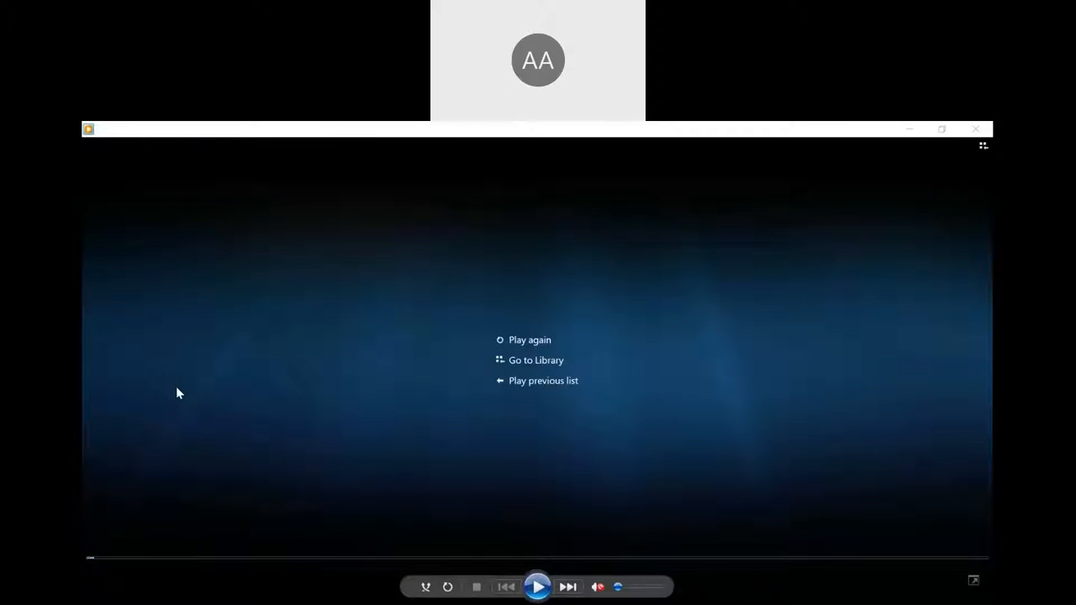